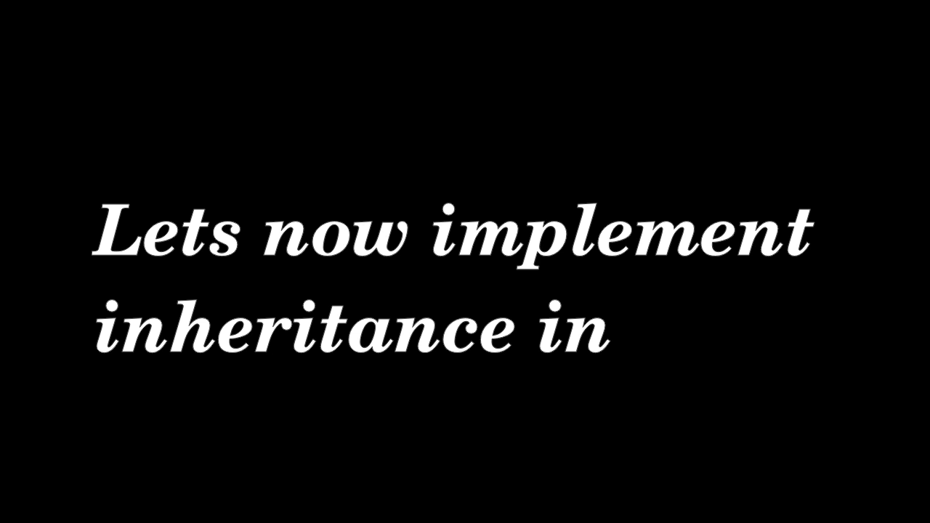
Bring up inherit_sample.java in the editor showing class a and class b extends a
{"action": "type", "text": "java"}
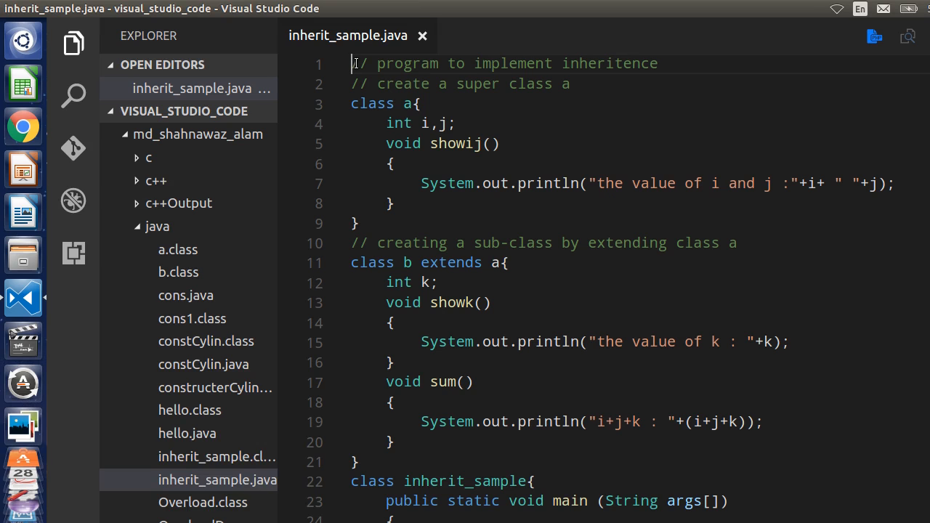
{"action": "left_click_drag", "start_coordinate": [355, 64], "coordinate": [570, 83]}
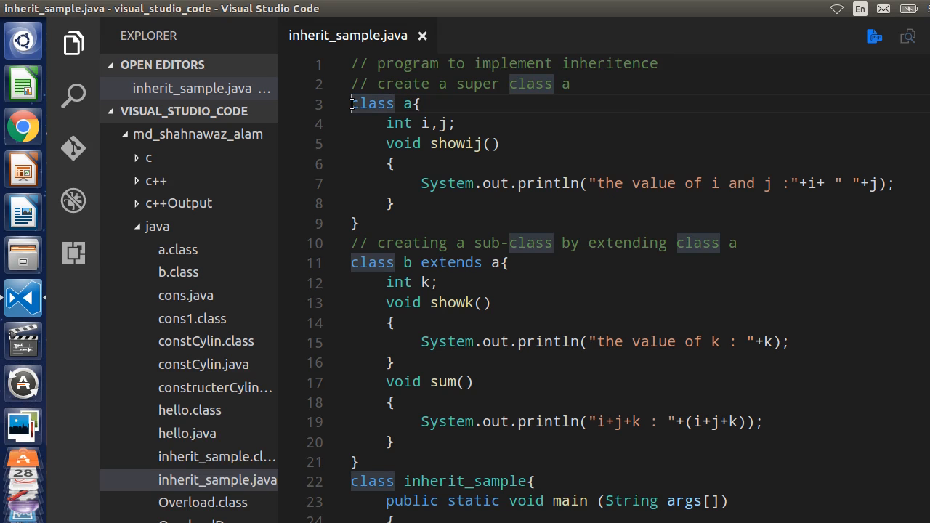
{"action": "double_click", "coordinate": [372, 103]}
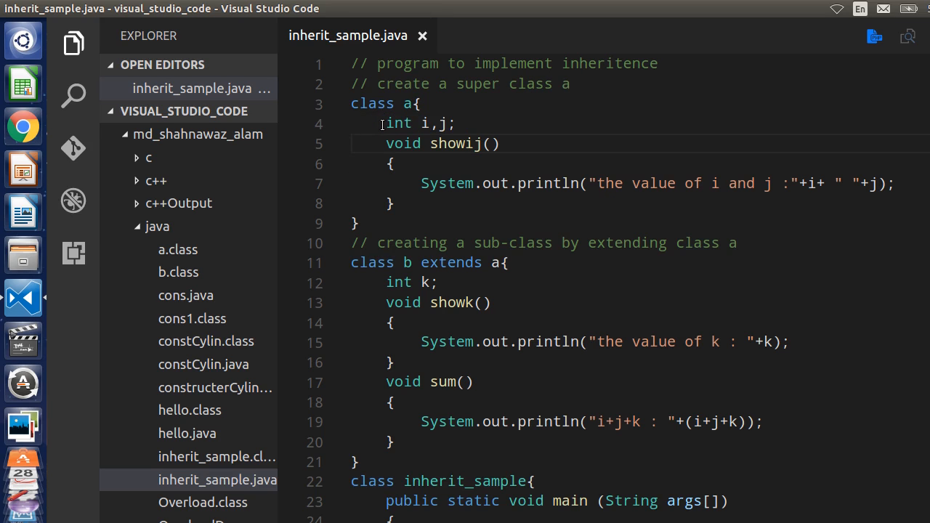
{"action": "double_click", "coordinate": [403, 144]}
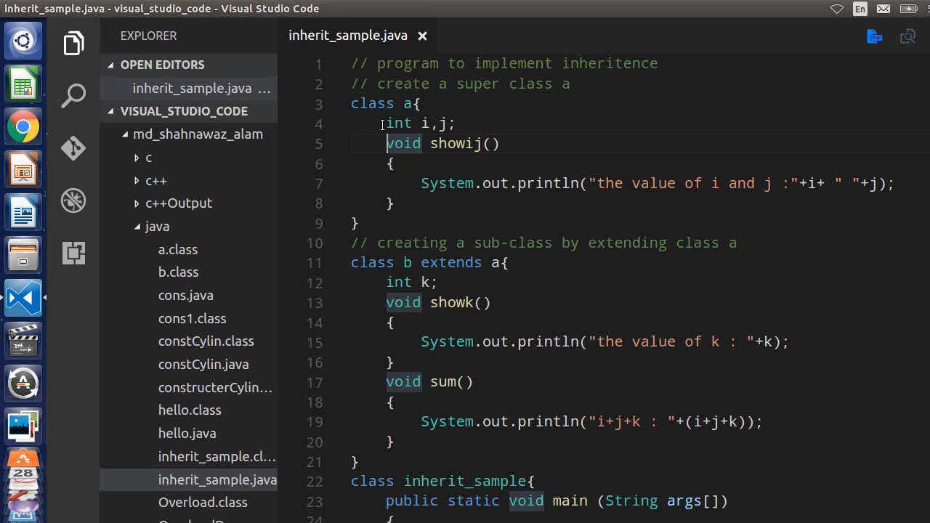
{"action": "left_click_drag", "start_coordinate": [386, 144], "coordinate": [356, 224]}
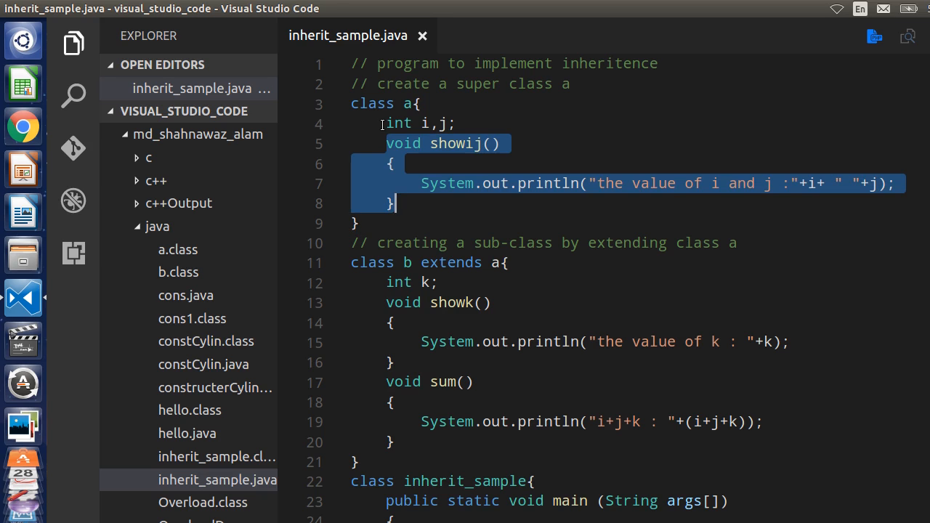
{"action": "left_click", "coordinate": [356, 223]}
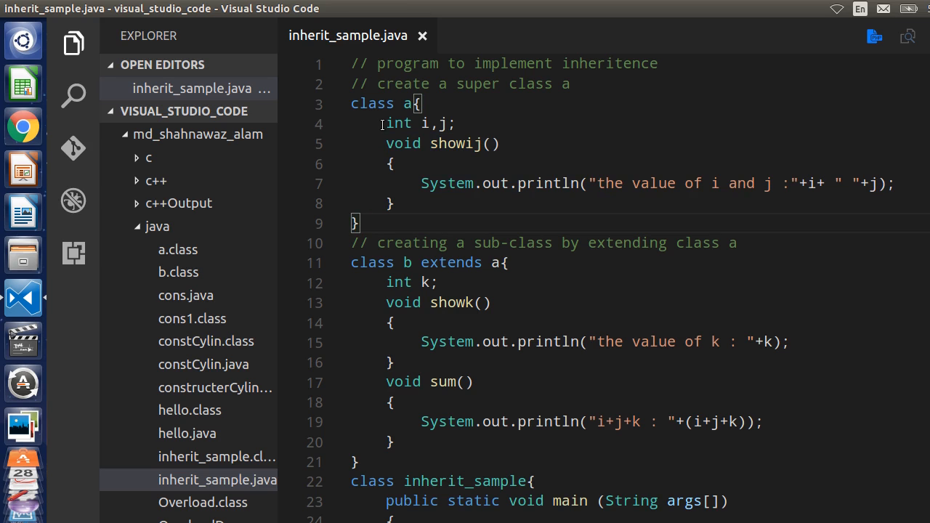
{"action": "double_click", "coordinate": [413, 243]}
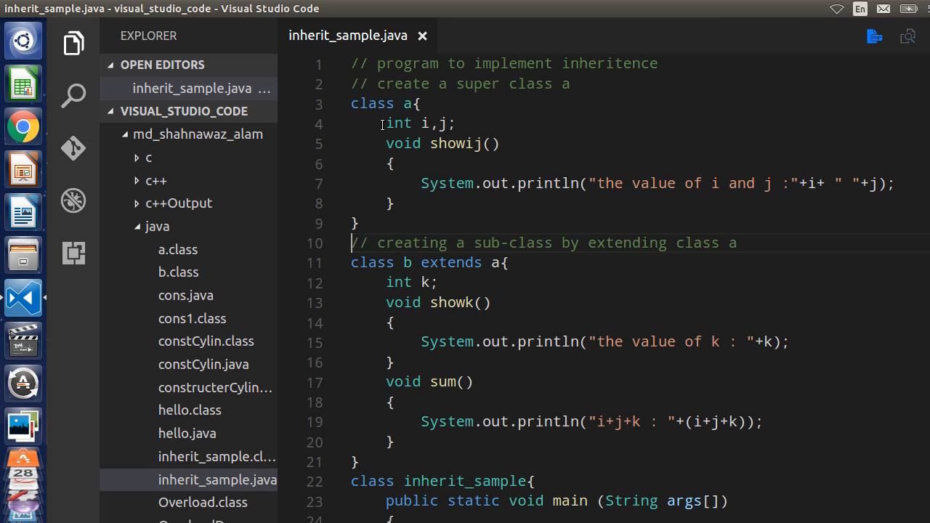
{"action": "triple_click", "coordinate": [543, 242]}
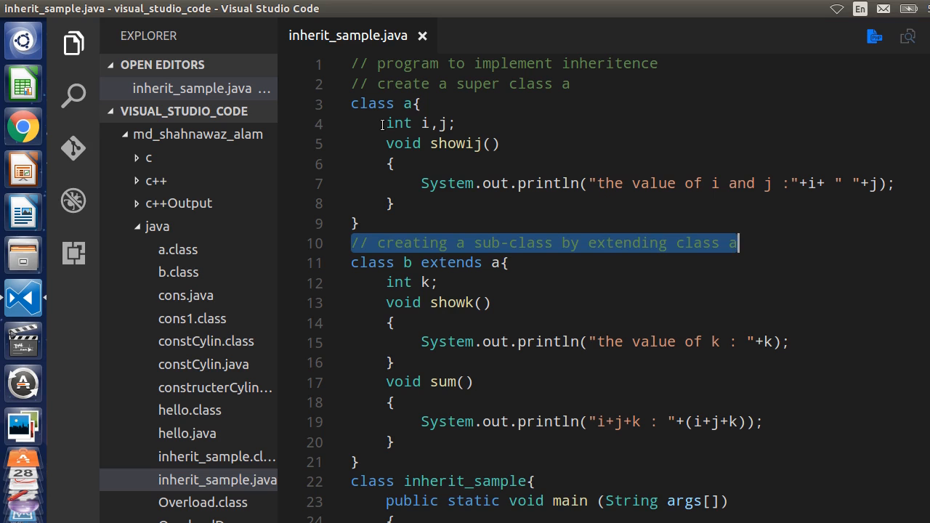
{"action": "left_click", "coordinate": [506, 262]}
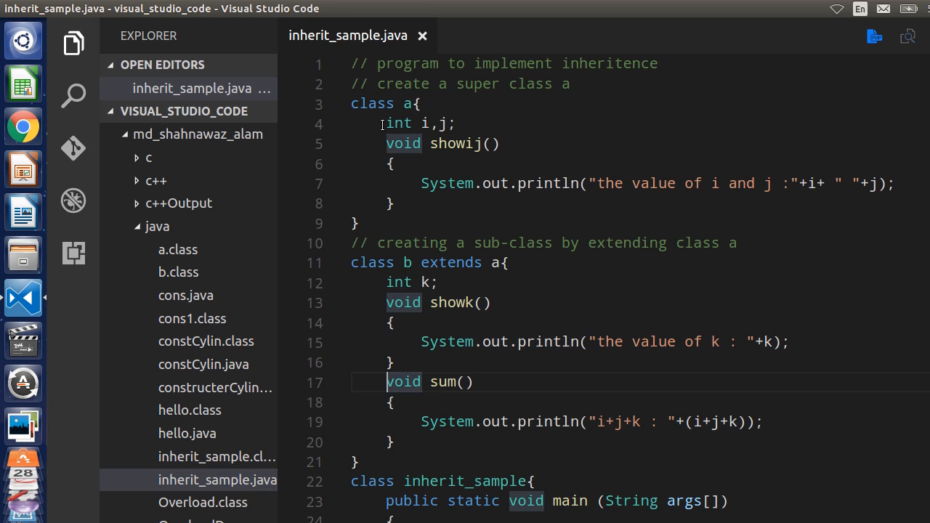
{"action": "left_click_drag", "start_coordinate": [387, 381], "coordinate": [395, 442]}
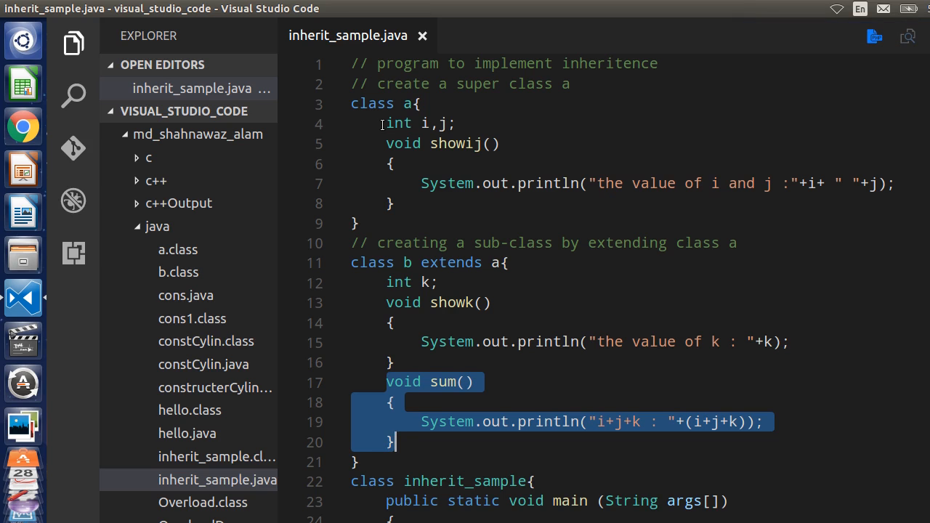
{"action": "left_click", "coordinate": [370, 481]}
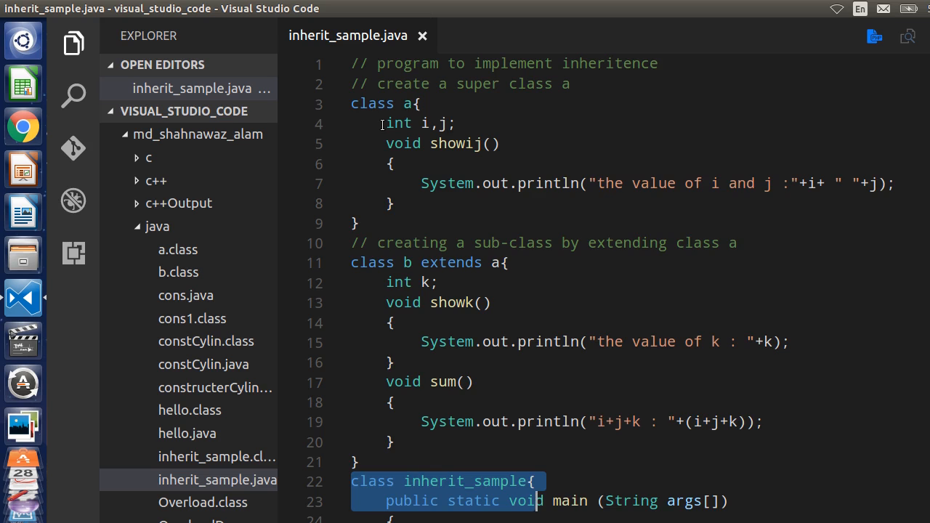
{"action": "scroll", "scroll_direction": "down", "scroll_amount": 3}
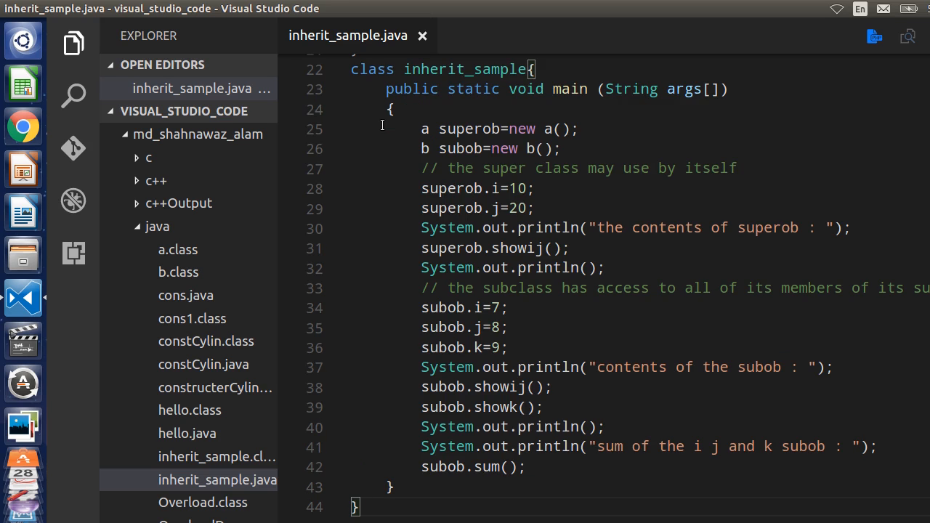
{"action": "mouse_move", "coordinate": [375, 81]}
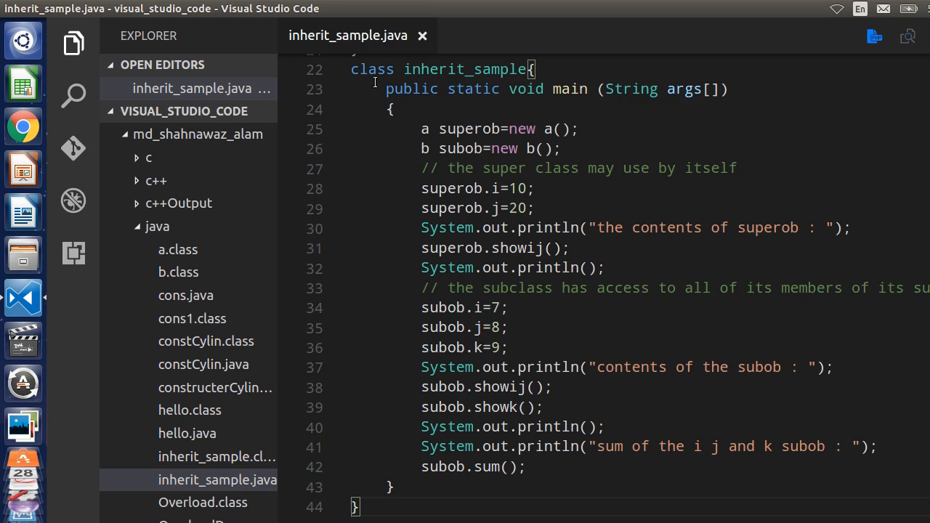
{"action": "double_click", "coordinate": [372, 70]}
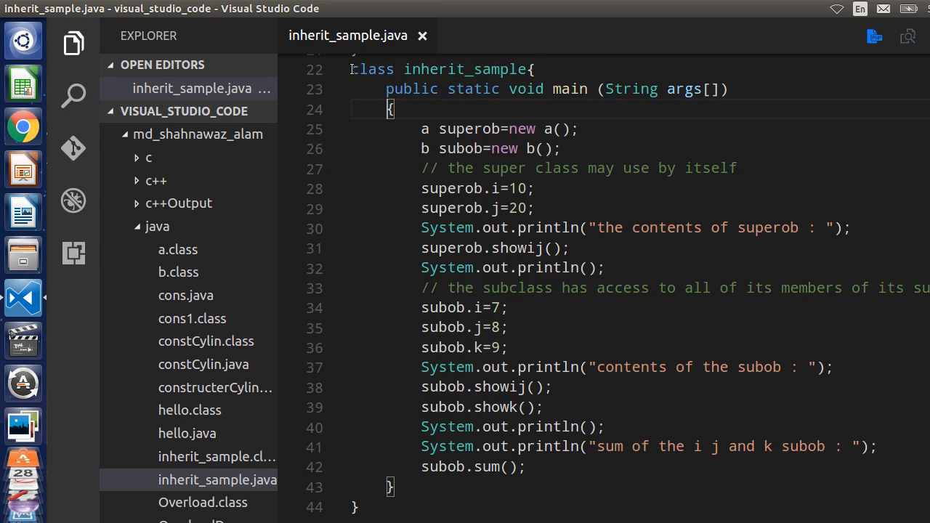
{"action": "left_click", "coordinate": [415, 128]}
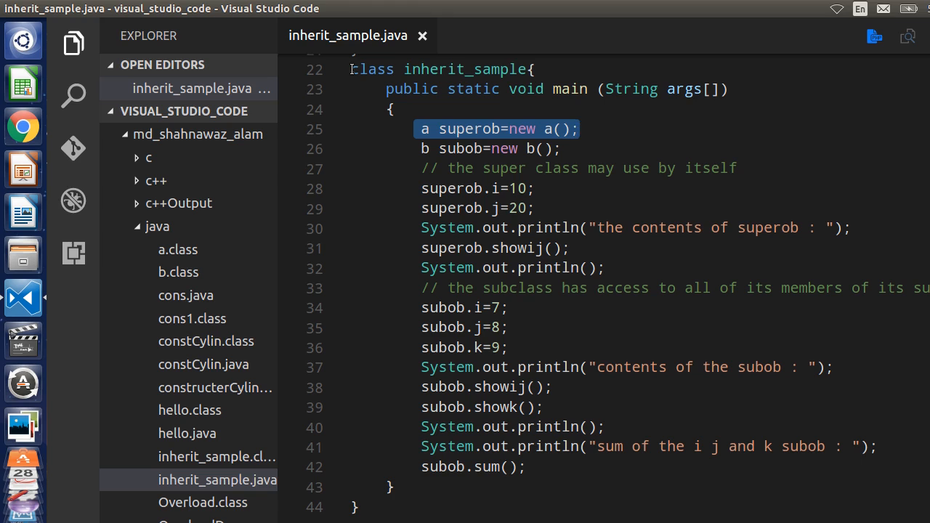
{"action": "left_click", "coordinate": [494, 148]}
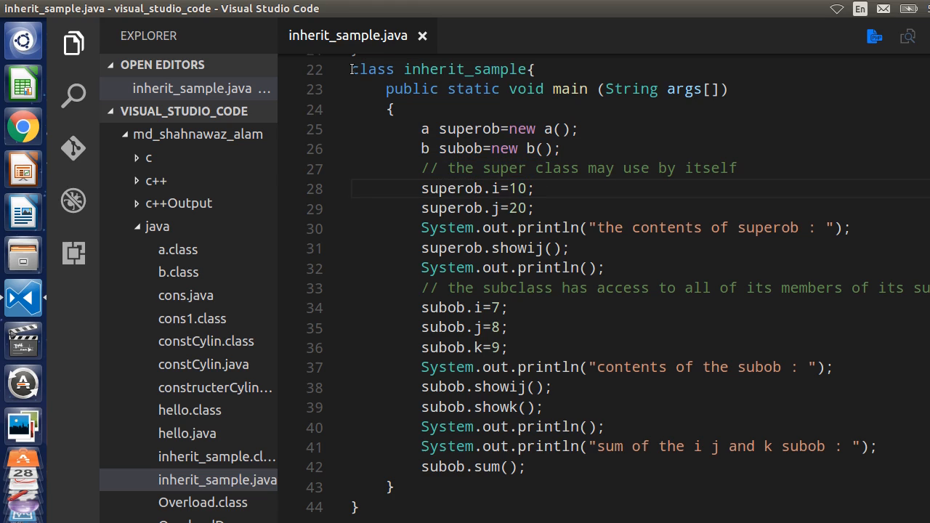
{"action": "triple_click", "coordinate": [477, 189]}
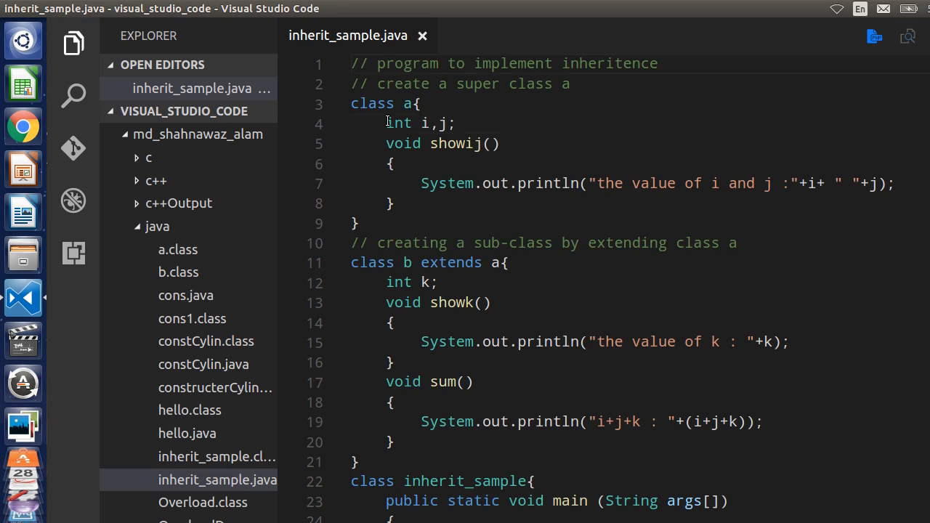
{"action": "double_click", "coordinate": [398, 122]}
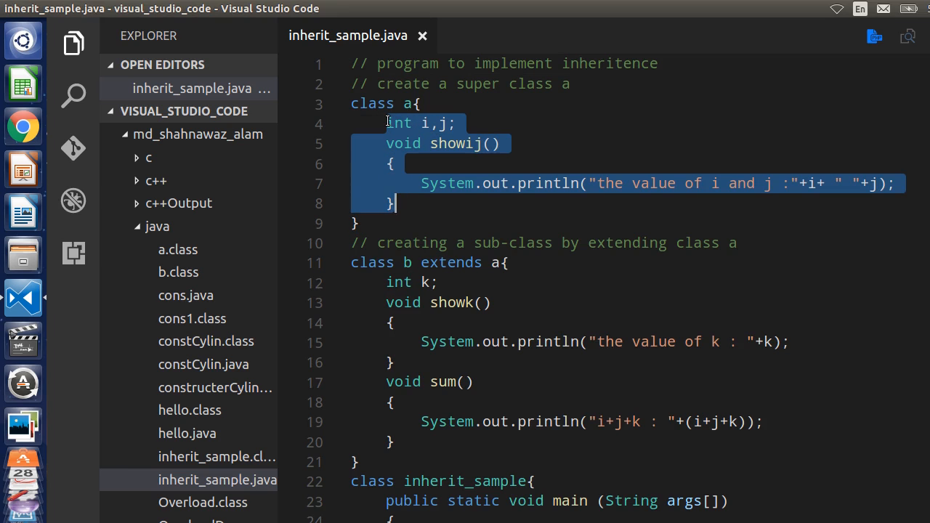
{"action": "scroll", "scroll_direction": "down", "scroll_amount": 3}
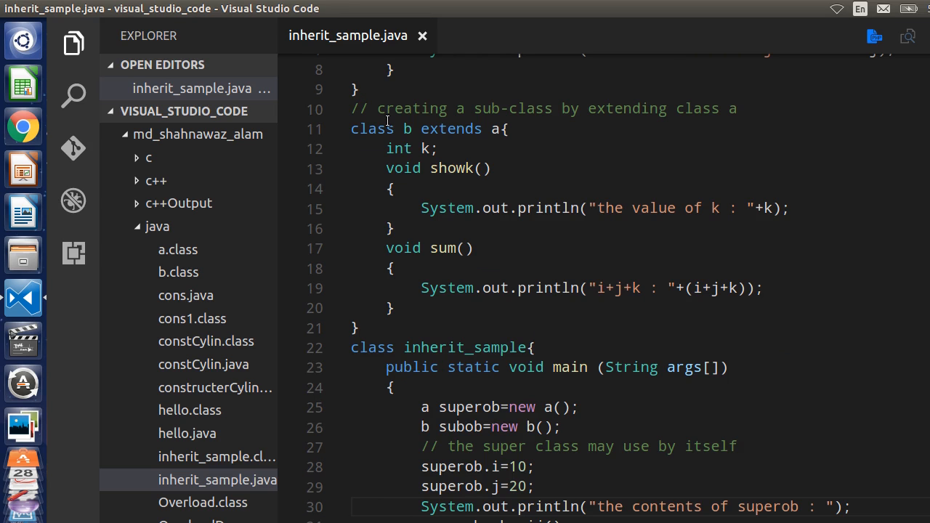
{"action": "scroll", "scroll_direction": "down", "scroll_amount": 3}
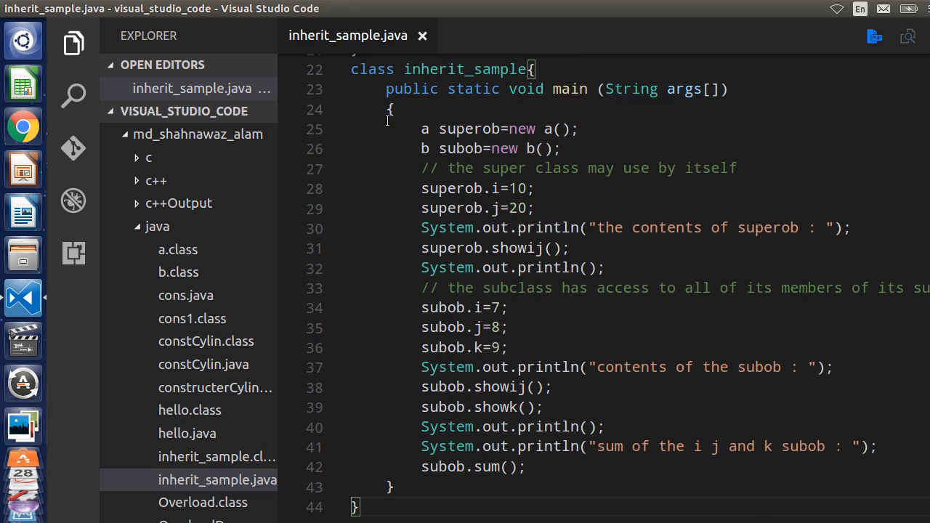
{"action": "mouse_move", "coordinate": [442, 131]}
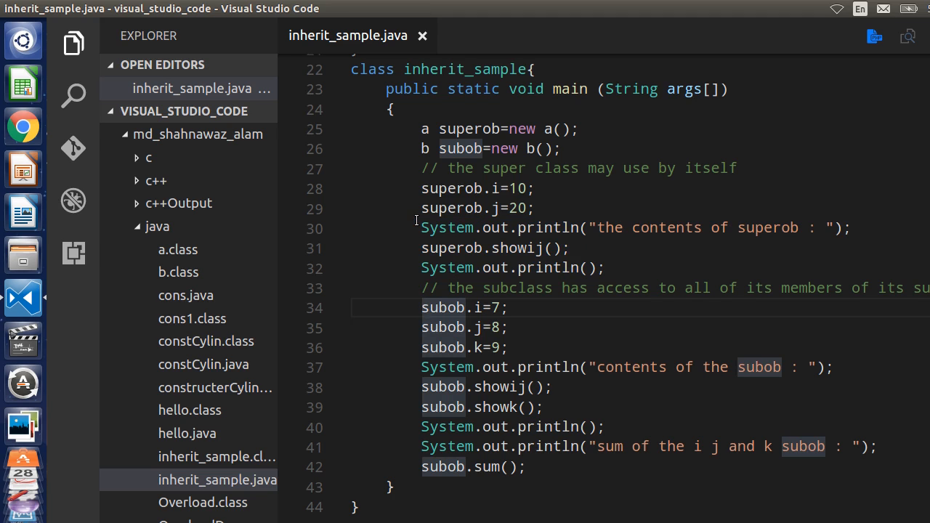
{"action": "left_click_drag", "start_coordinate": [506, 308], "coordinate": [430, 329]}
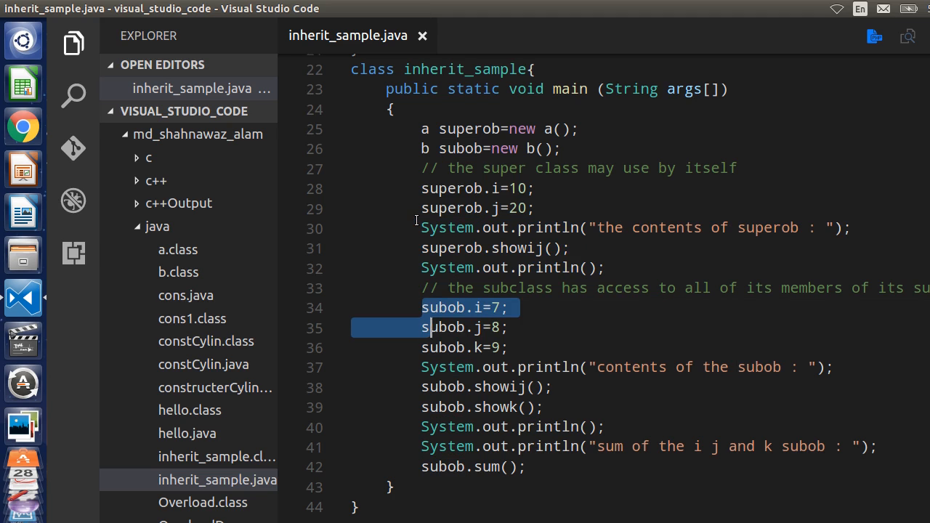
{"action": "left_click_drag", "start_coordinate": [430, 329], "coordinate": [458, 348]}
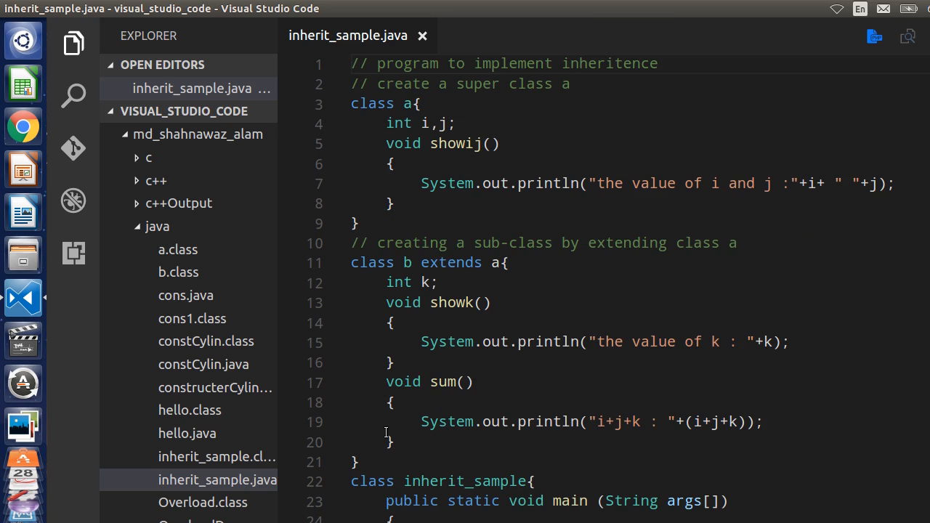
{"action": "left_click", "coordinate": [352, 262]}
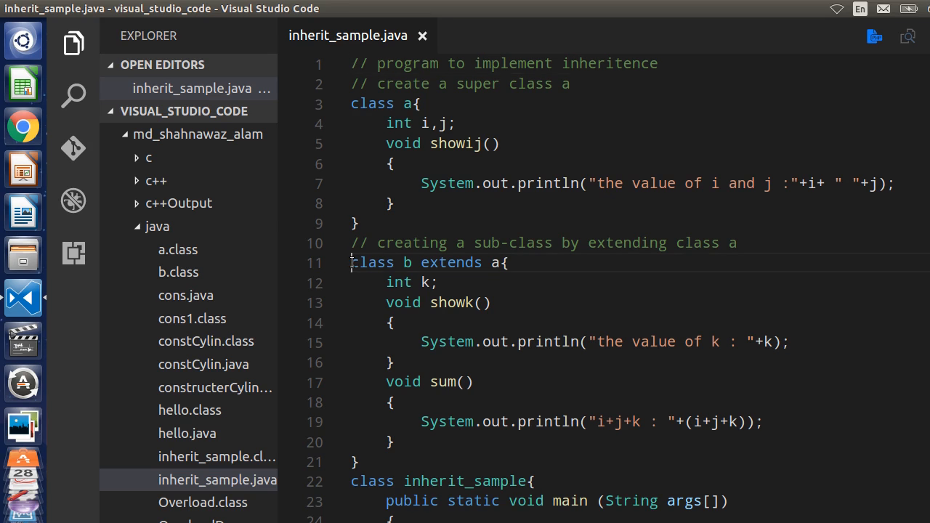
{"action": "double_click", "coordinate": [372, 262]}
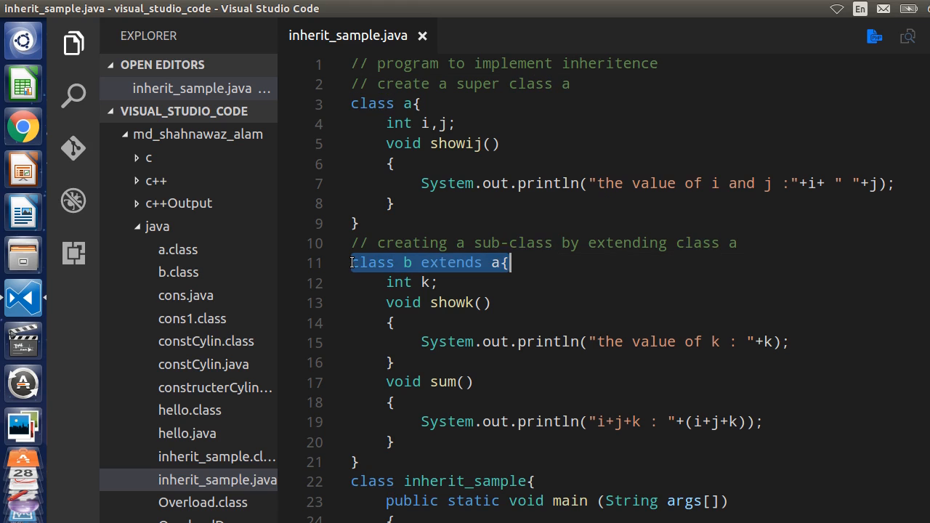
{"action": "left_click_drag", "start_coordinate": [512, 262], "coordinate": [491, 302]}
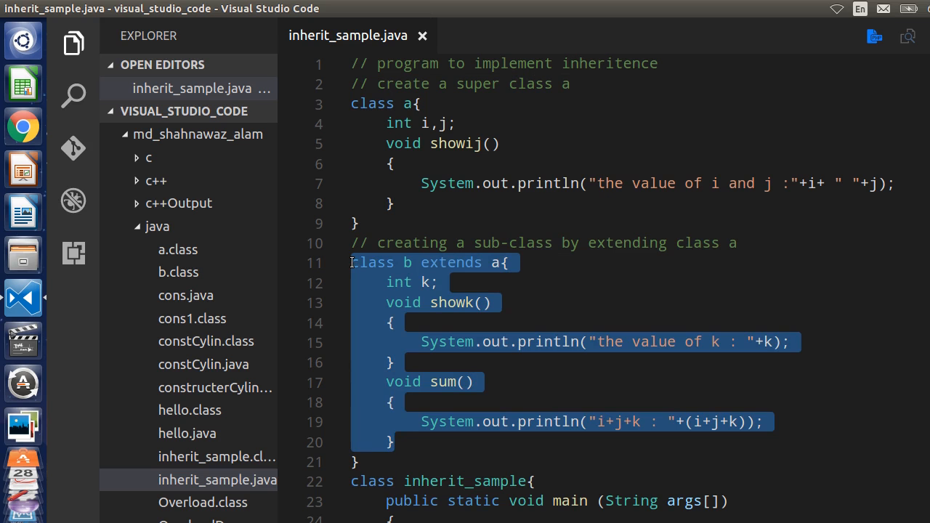
{"action": "scroll", "scroll_direction": "down", "scroll_amount": 3}
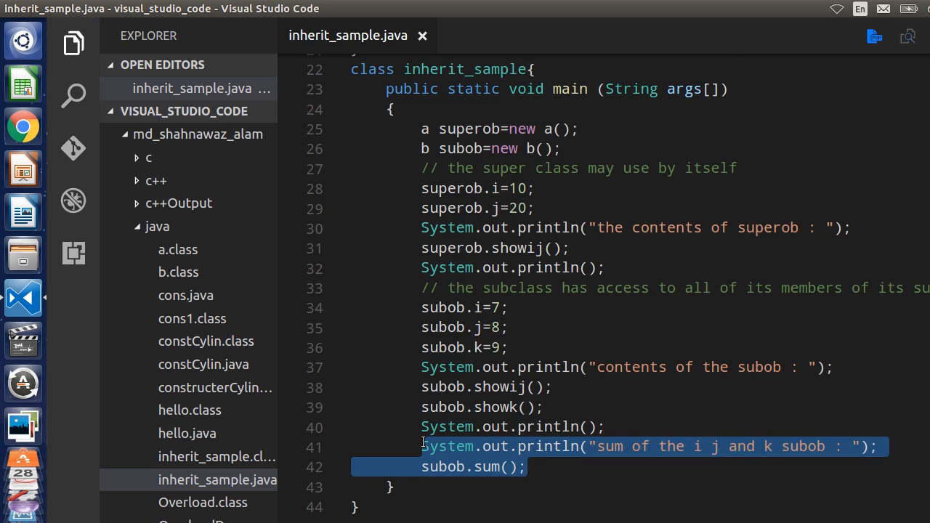
{"action": "scroll", "scroll_direction": "up", "scroll_amount": 3}
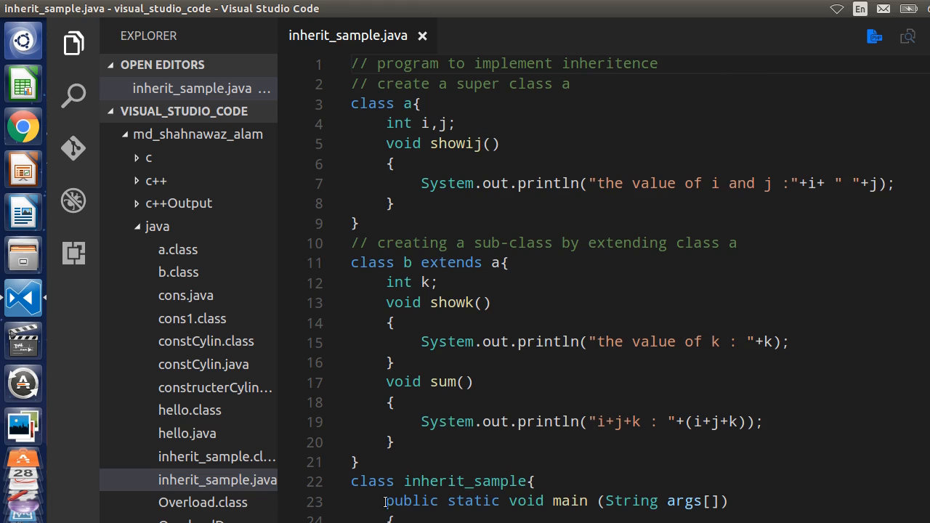
{"action": "left_click", "coordinate": [387, 382]}
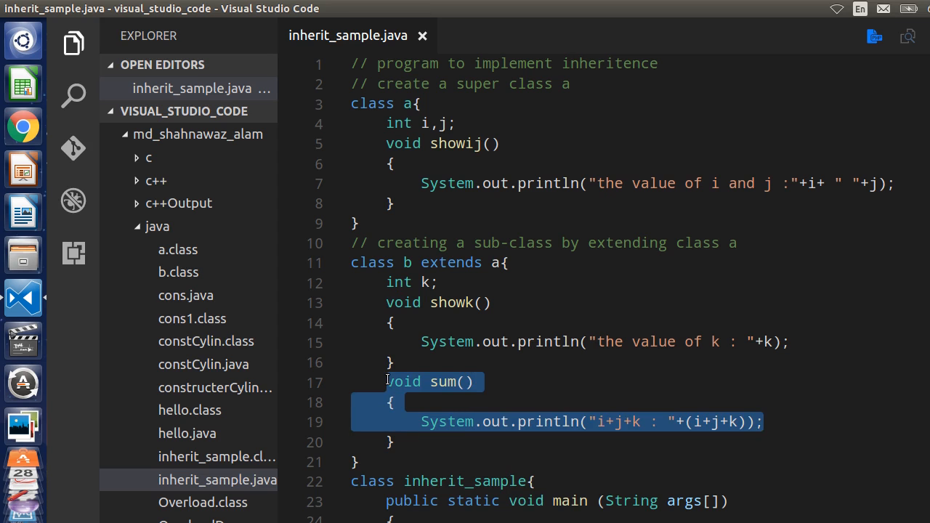
{"action": "left_click", "coordinate": [785, 401]}
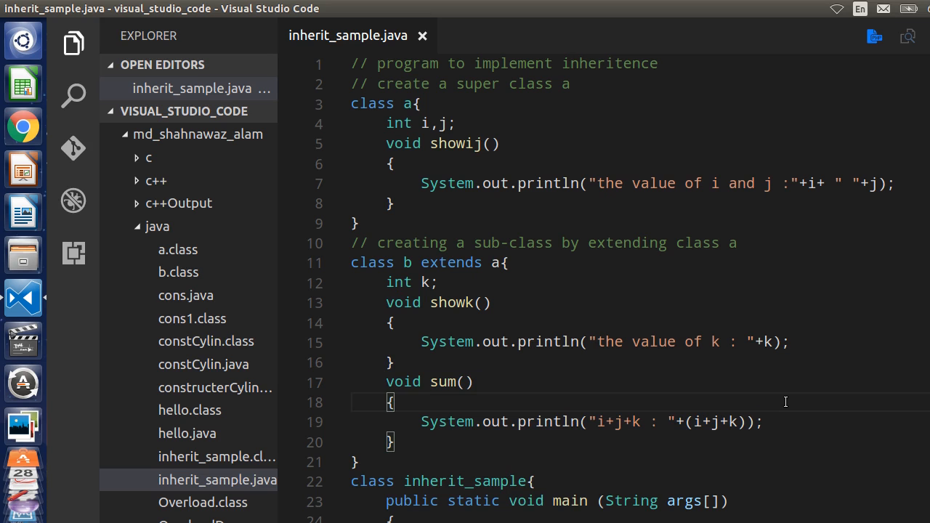
Compile inherit_sample.java with javac and start entering the java inherit_sample run command
{"action": "scroll", "scroll_direction": "down", "scroll_amount": 3}
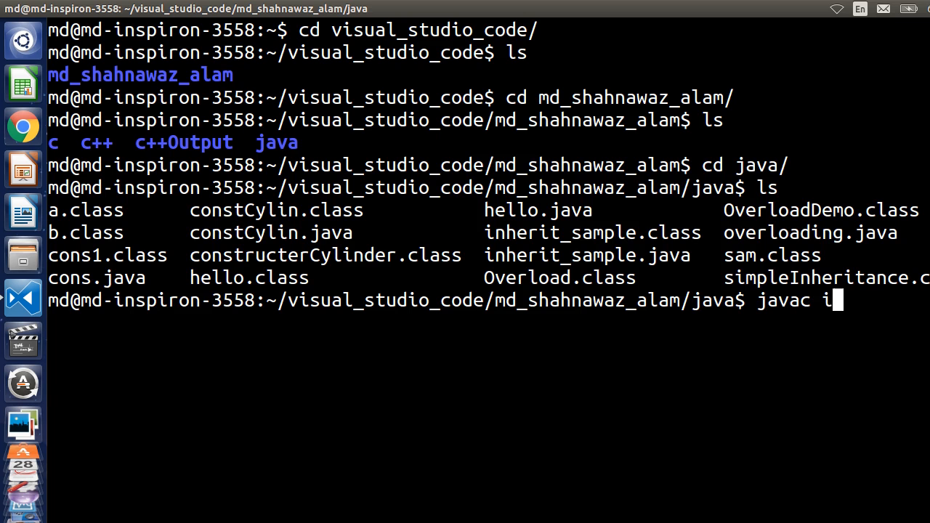
{"action": "type", "text": "nherit_sa"}
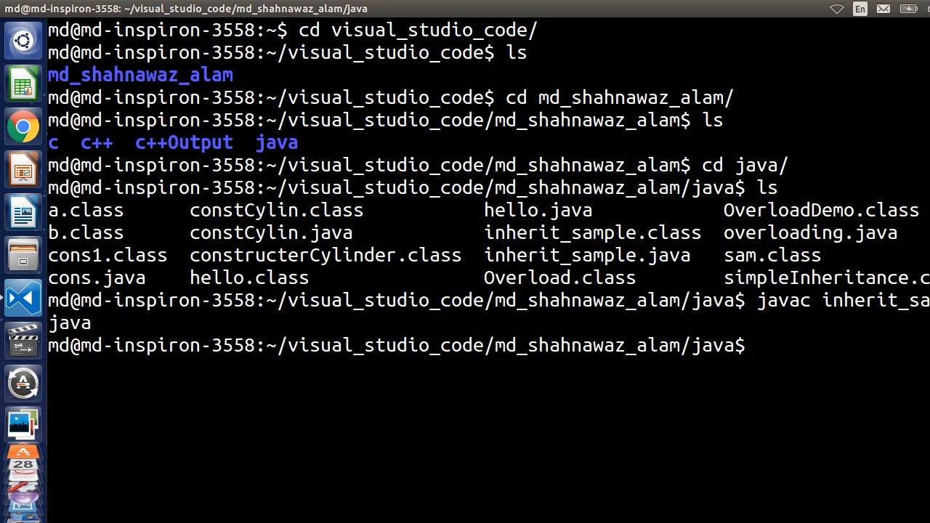
{"action": "type", "text": "java"}
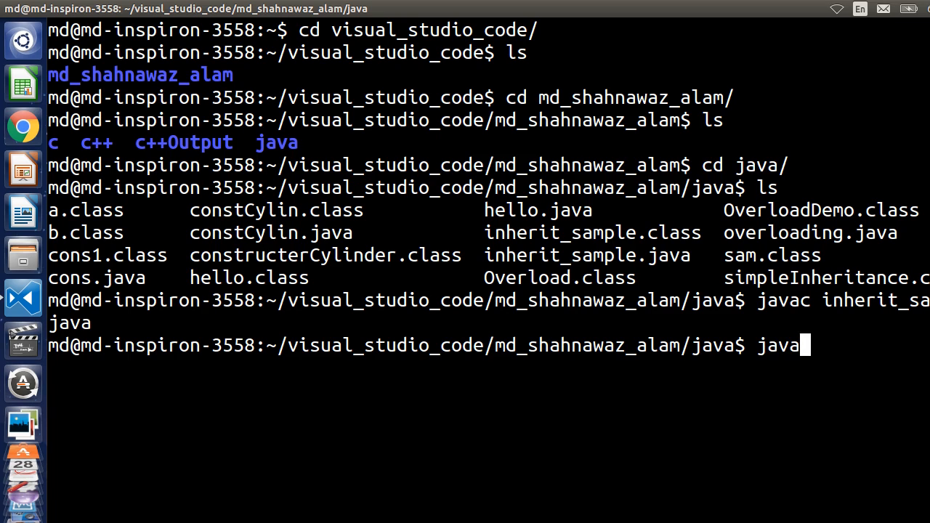
{"action": "type", "text": "inh"}
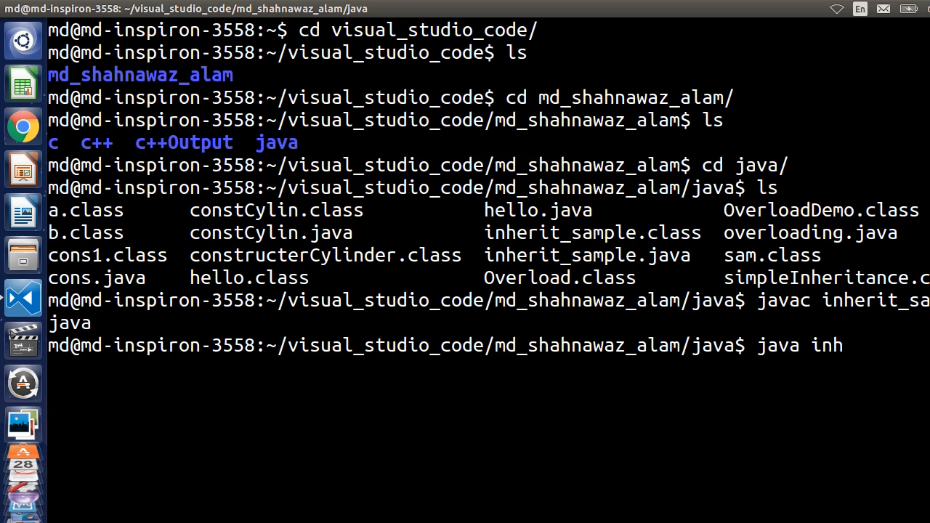
{"action": "type", "text": "er"}
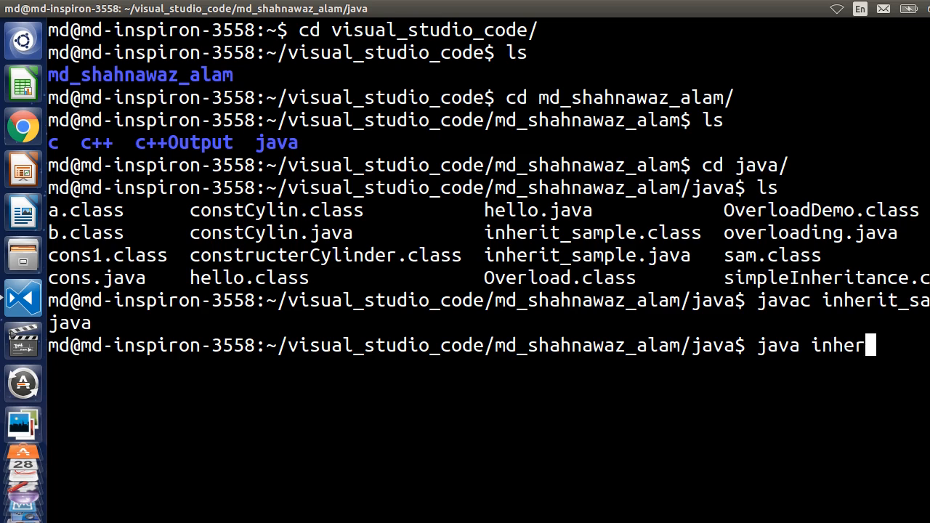